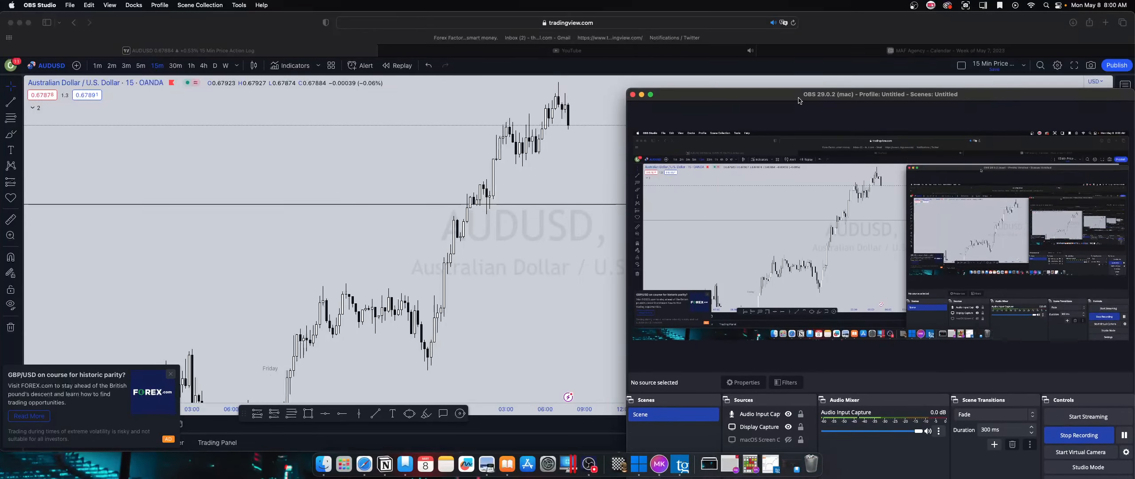
Hide the OBS window so the AUDUSD 15-minute chart fills the screen.
{"action": "left_click_drag", "start_coordinate": [798, 99], "coordinate": [859, 106]}
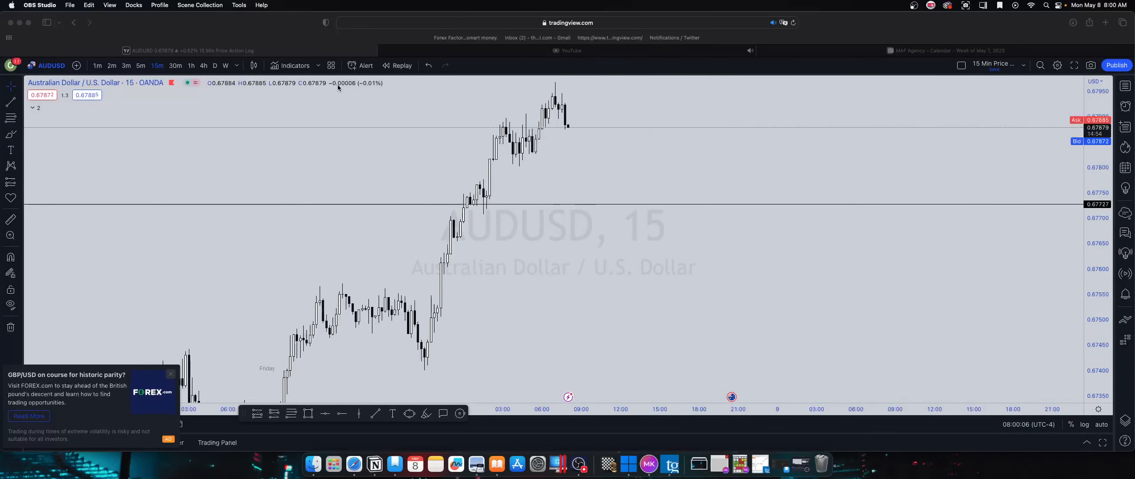
{"action": "mouse_move", "coordinate": [648, 222]}
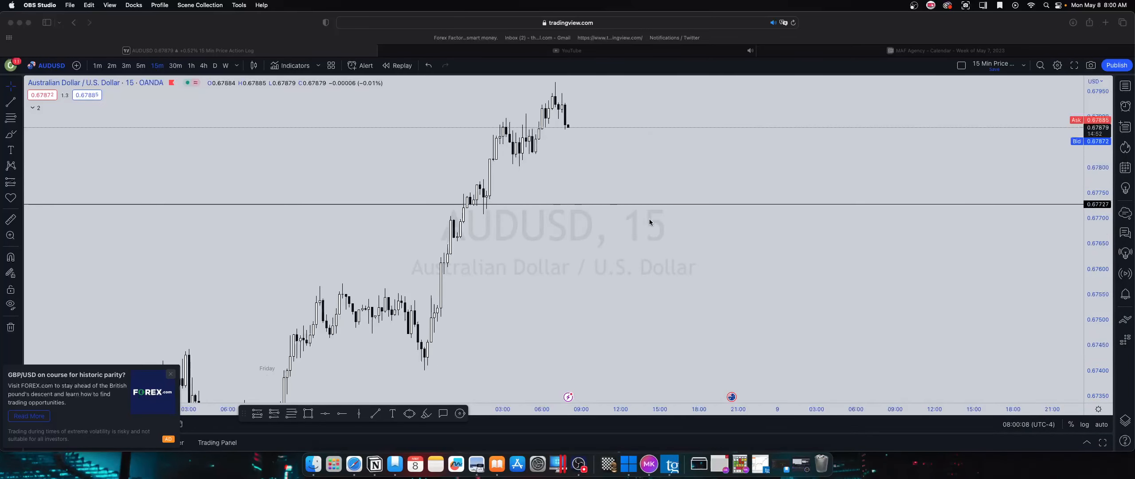
{"action": "mouse_move", "coordinate": [551, 177]}
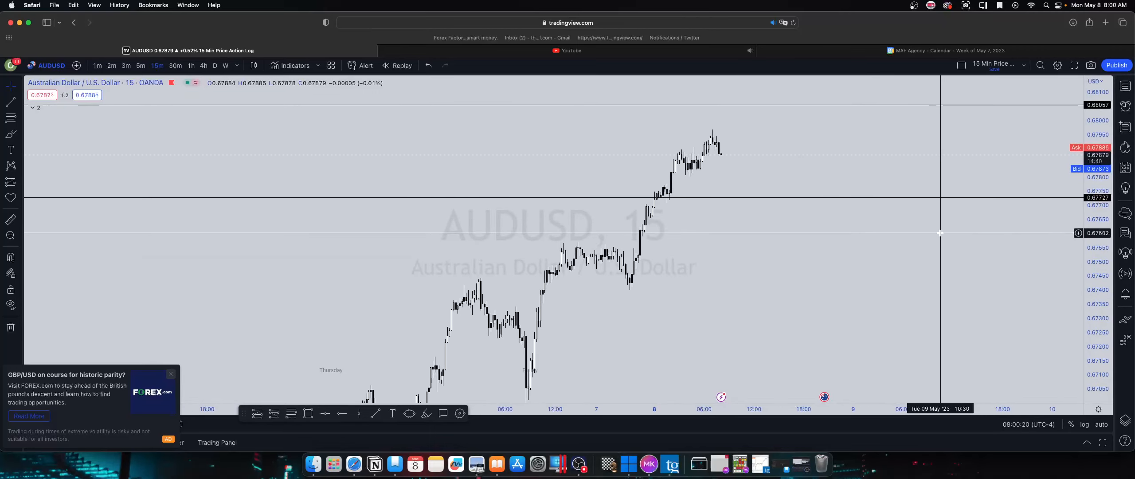
{"action": "mouse_move", "coordinate": [760, 147]}
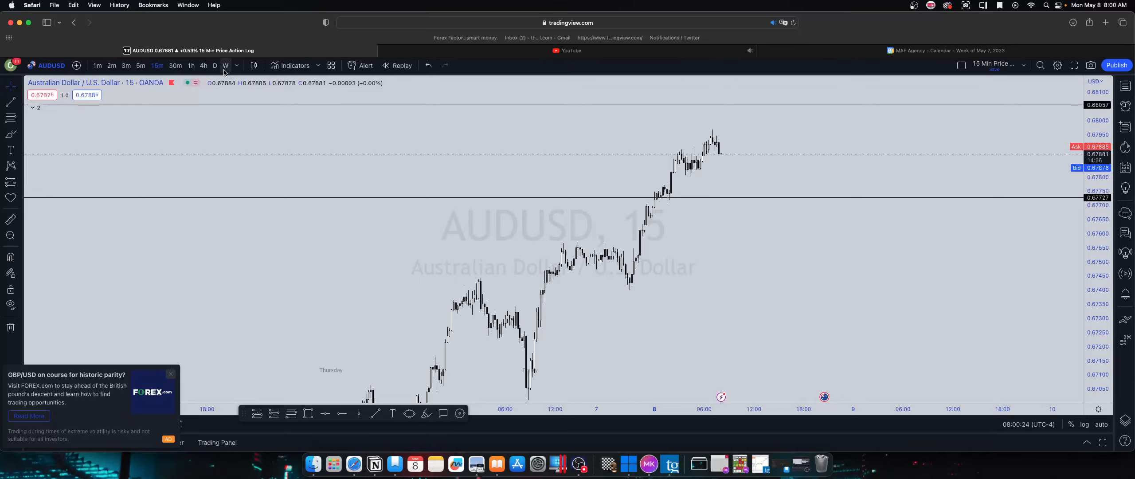
View the AUDUSD daily chart's BSL/SSL levels, then return to 15-minute candles.
{"action": "left_click", "coordinate": [214, 65]}
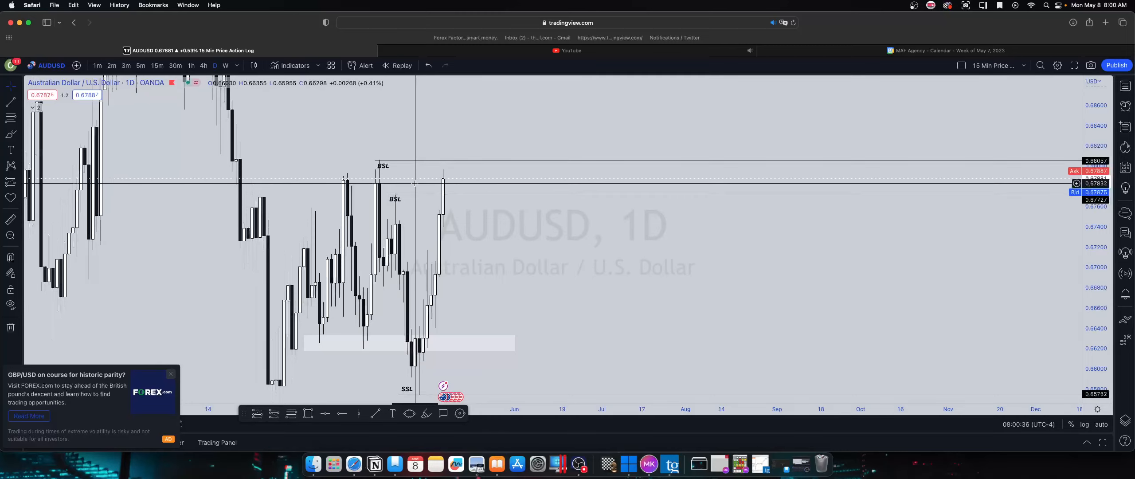
{"action": "mouse_move", "coordinate": [467, 201]}
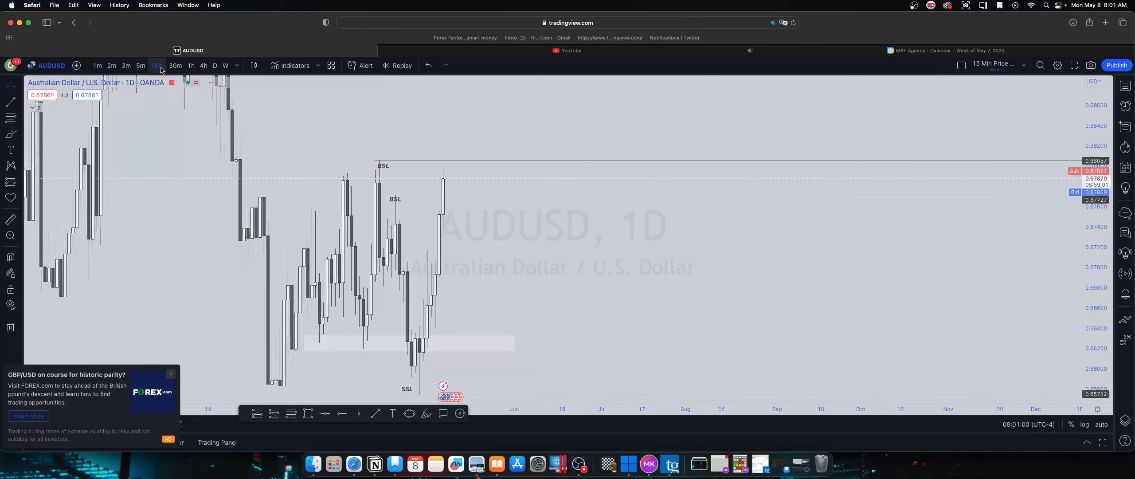
{"action": "left_click", "coordinate": [157, 65]}
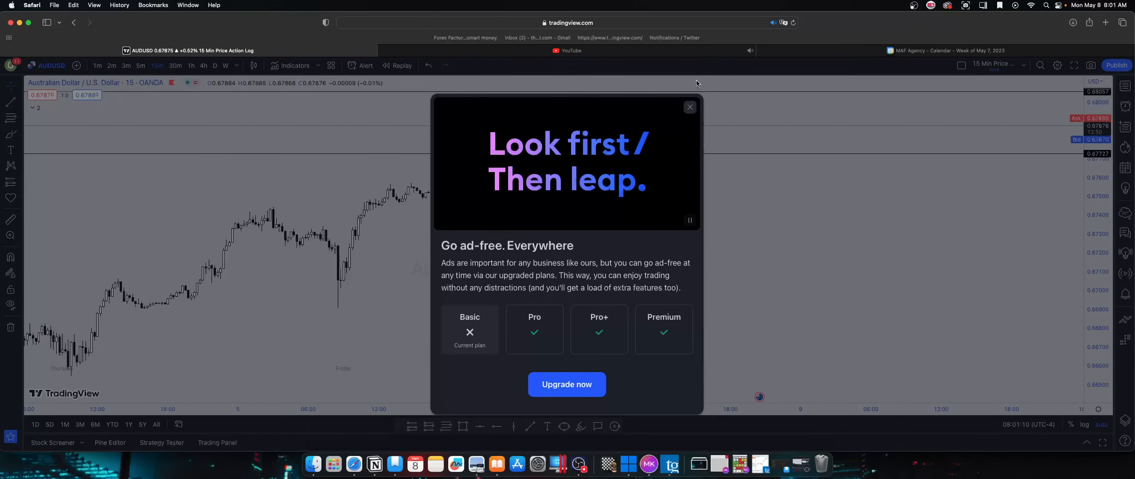
Close the go-ad-free upgrade advertisement.
{"action": "left_click", "coordinate": [688, 107]}
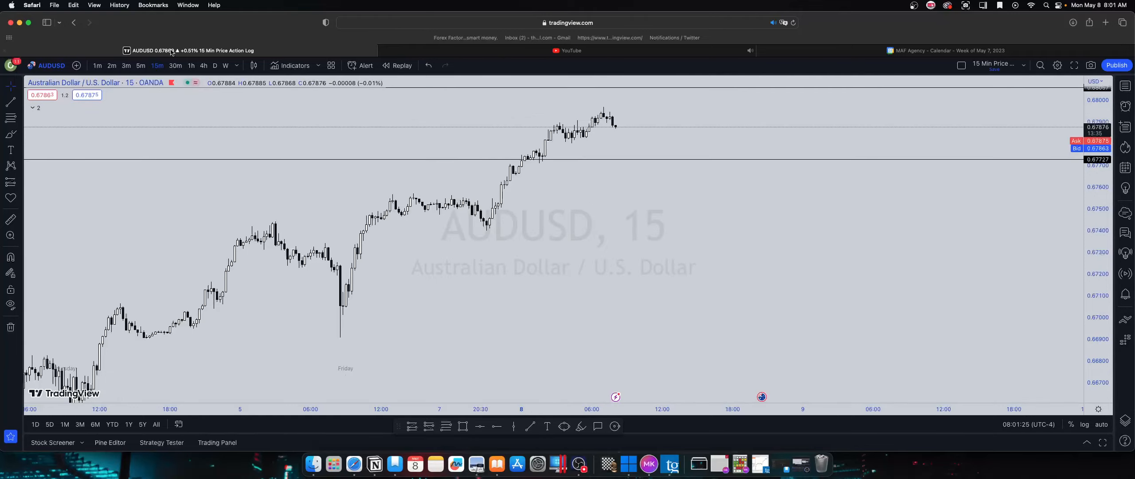
On the daily chart, measure the rally from the early-May low toward BSL near 0.6806.
{"action": "left_click", "coordinate": [224, 65]}
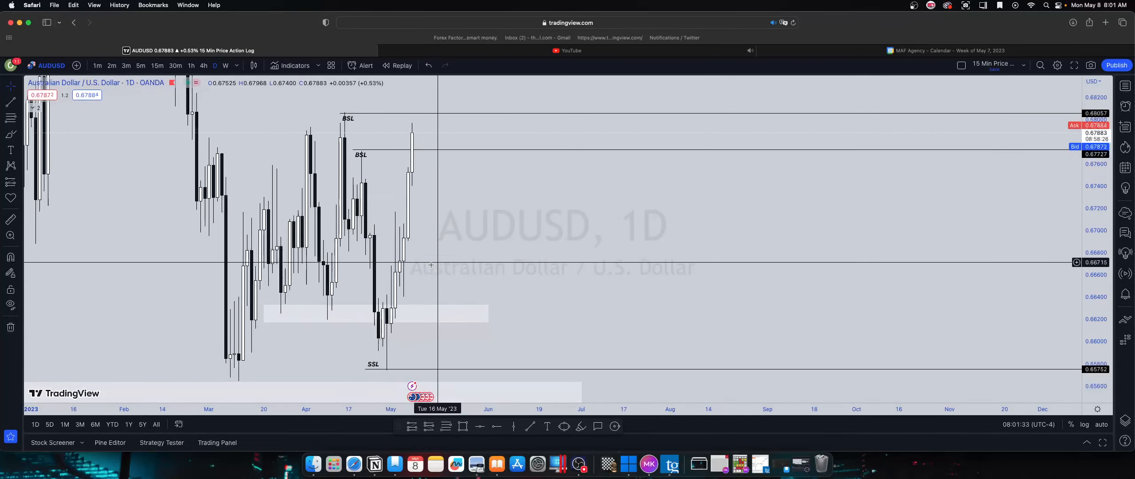
{"action": "mouse_move", "coordinate": [438, 435]}
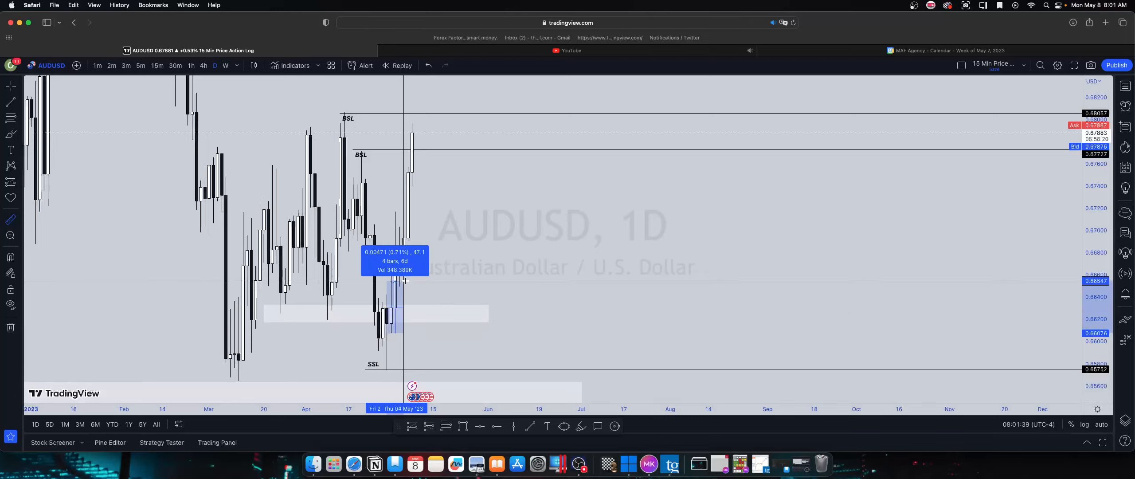
{"action": "left_click_drag", "start_coordinate": [397, 313], "coordinate": [442, 299]}
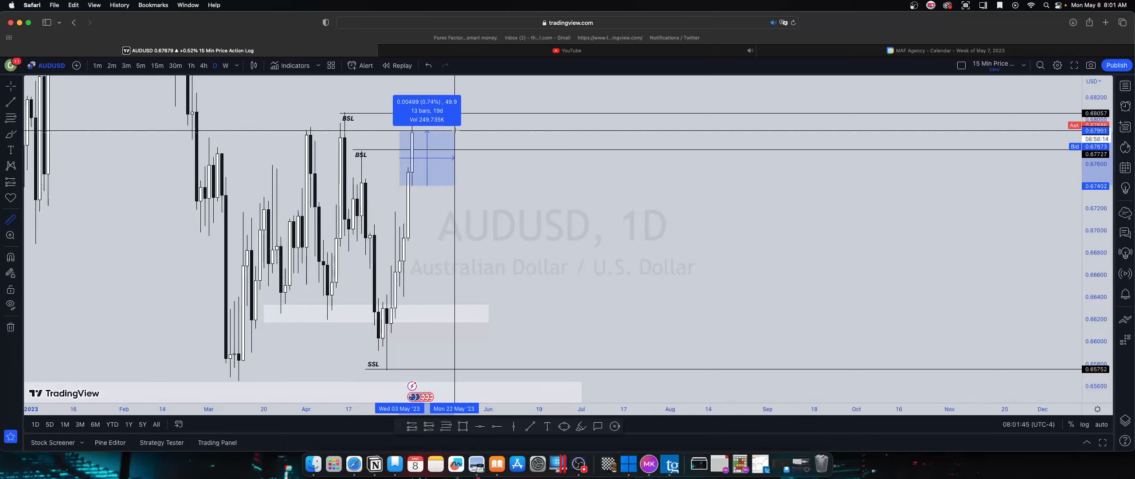
{"action": "left_click_drag", "start_coordinate": [454, 154], "coordinate": [462, 154]}
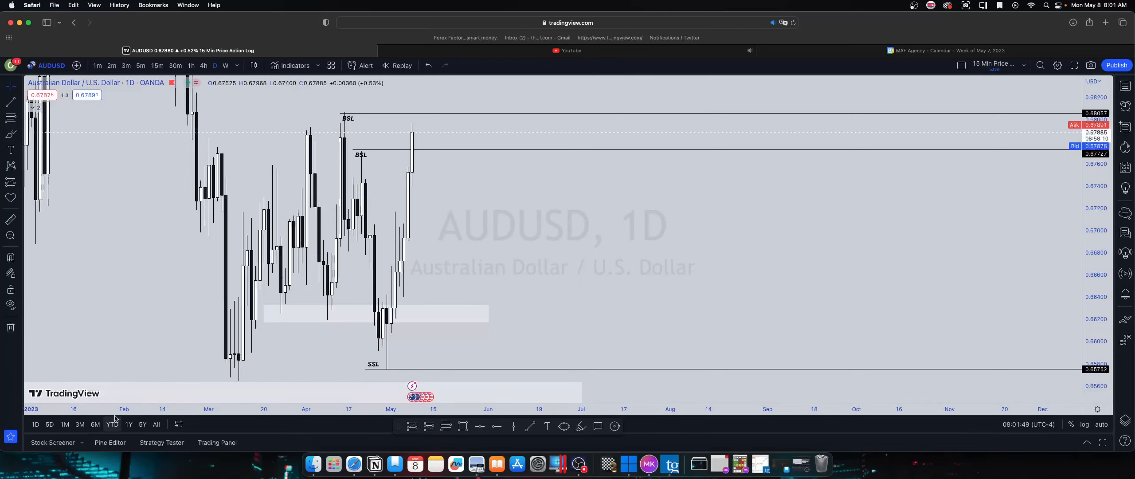
{"action": "mouse_move", "coordinate": [391, 340]}
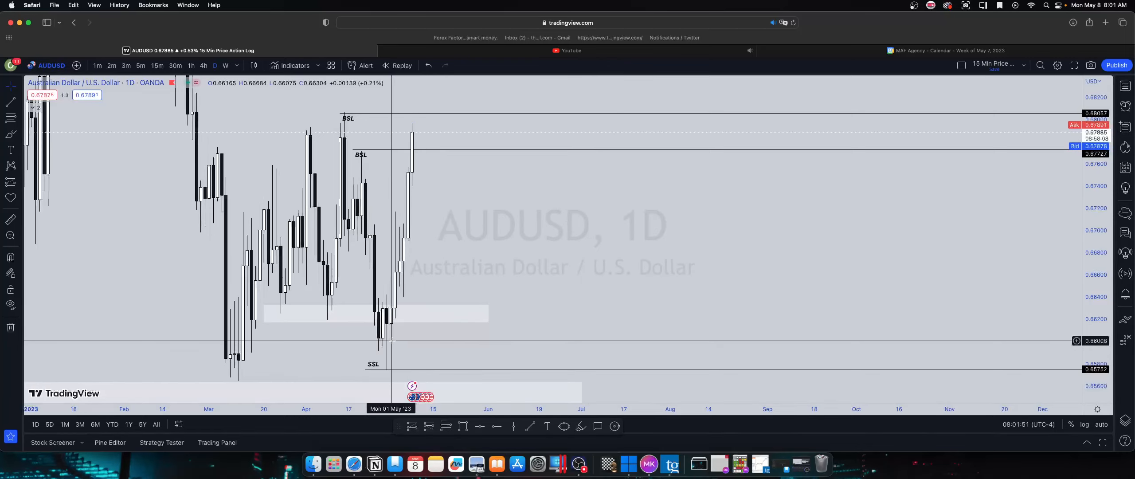
{"action": "mouse_move", "coordinate": [407, 327]}
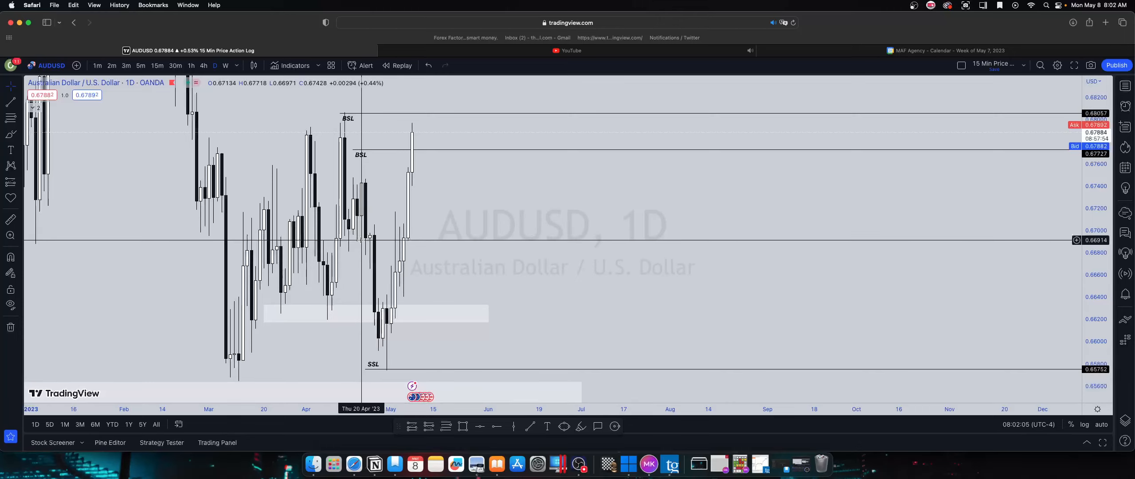
{"action": "mouse_move", "coordinate": [355, 242]}
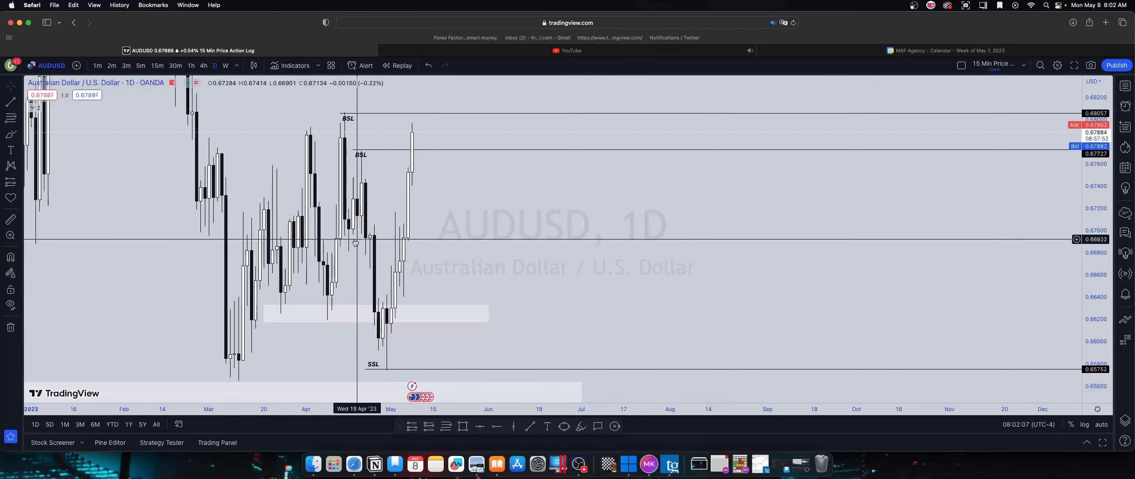
{"action": "mouse_move", "coordinate": [492, 254]}
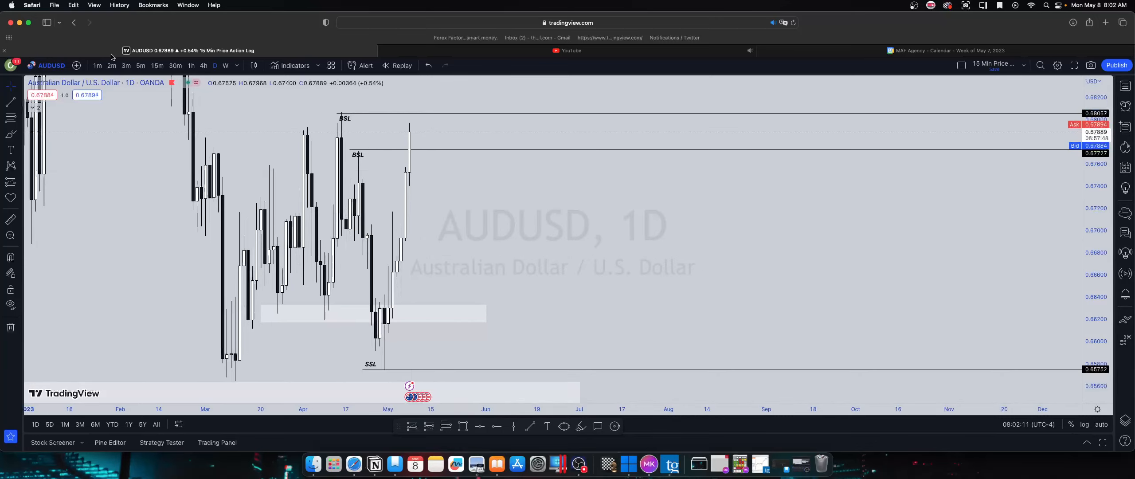
On 15-minute candles, draw a fib retracement from Sunday's low near 0.6740 to today's high.
{"action": "left_click", "coordinate": [157, 65]}
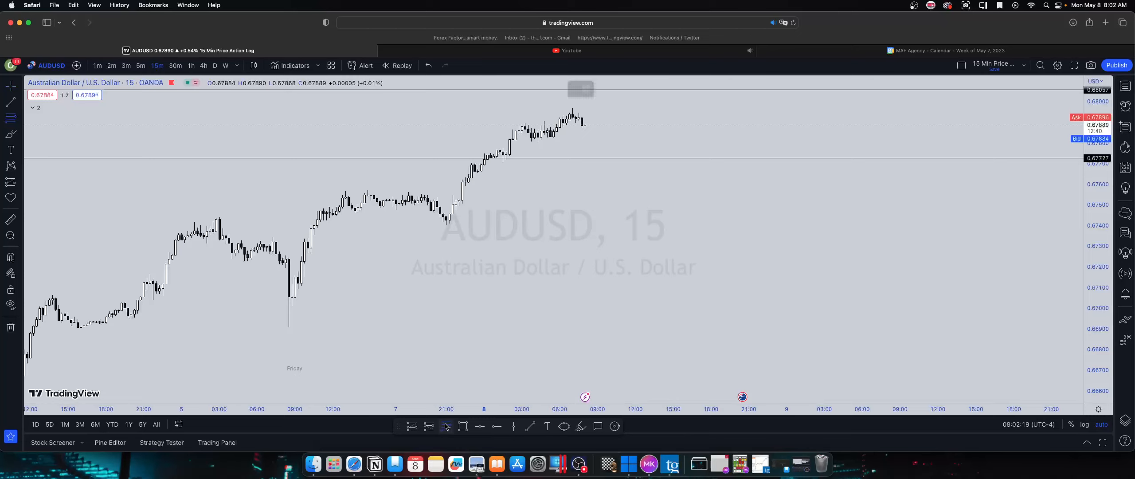
{"action": "mouse_move", "coordinate": [289, 309]}
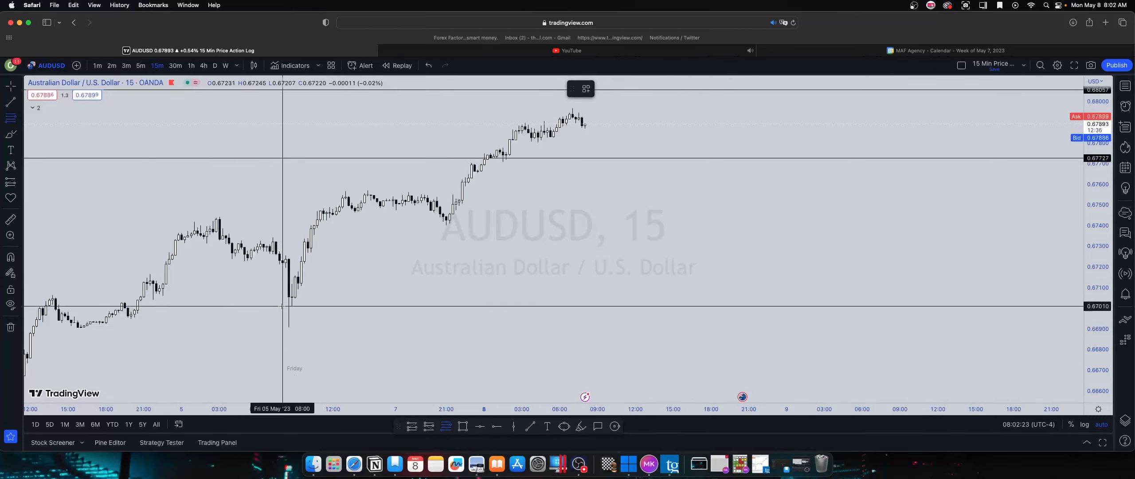
{"action": "left_click_drag", "start_coordinate": [286, 306], "coordinate": [505, 203]}
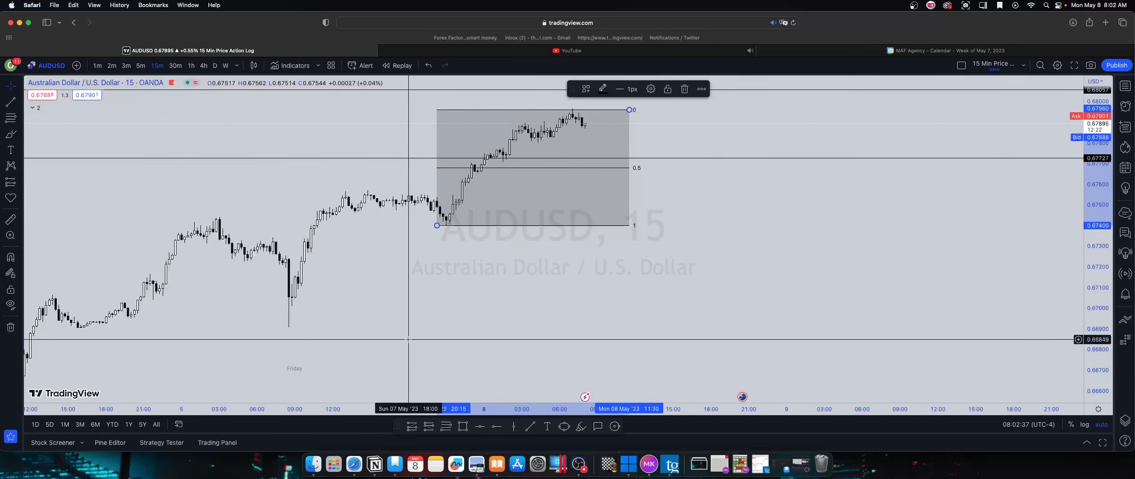
{"action": "mouse_move", "coordinate": [570, 174]}
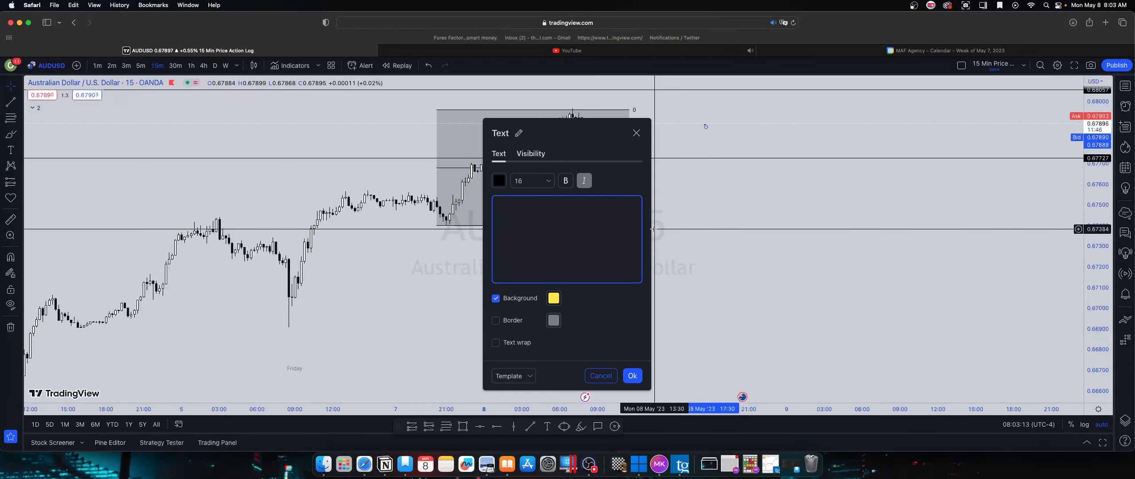
Type the label text 'Hypothesis Daily High Will Be 0.67968'.
{"action": "type", "text": "Hypot"}
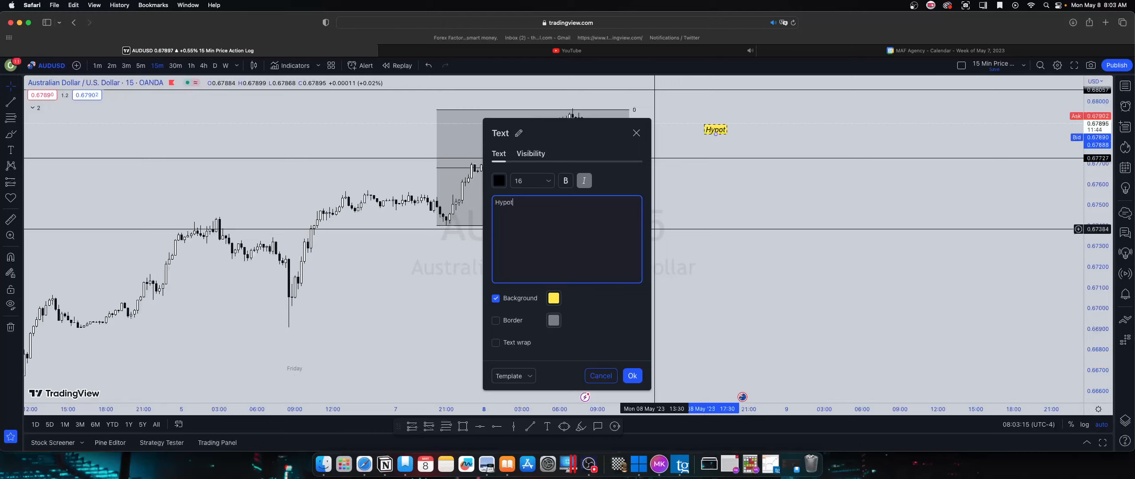
{"action": "type", "text": "hesis Daily High Will Be"}
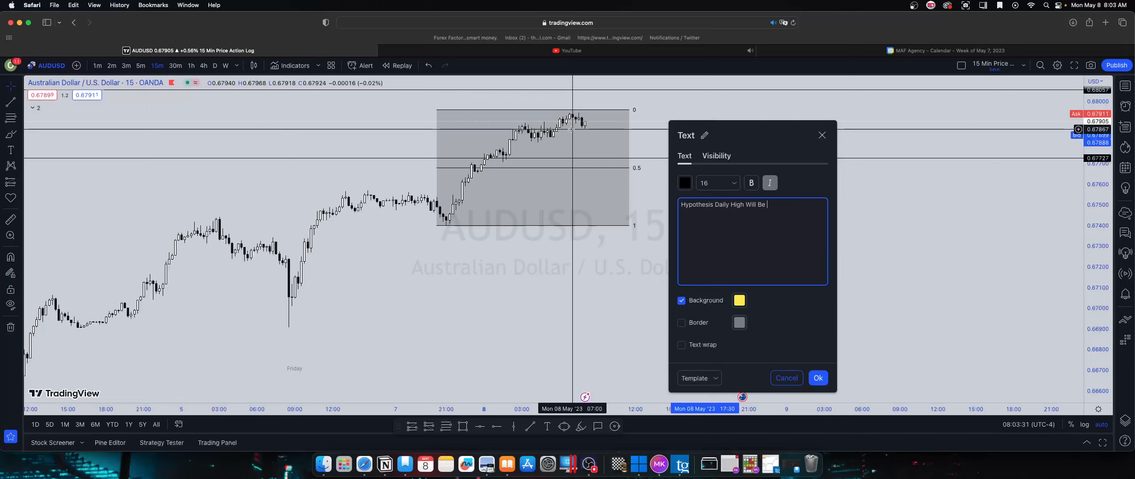
{"action": "type", "text": "0.6"}
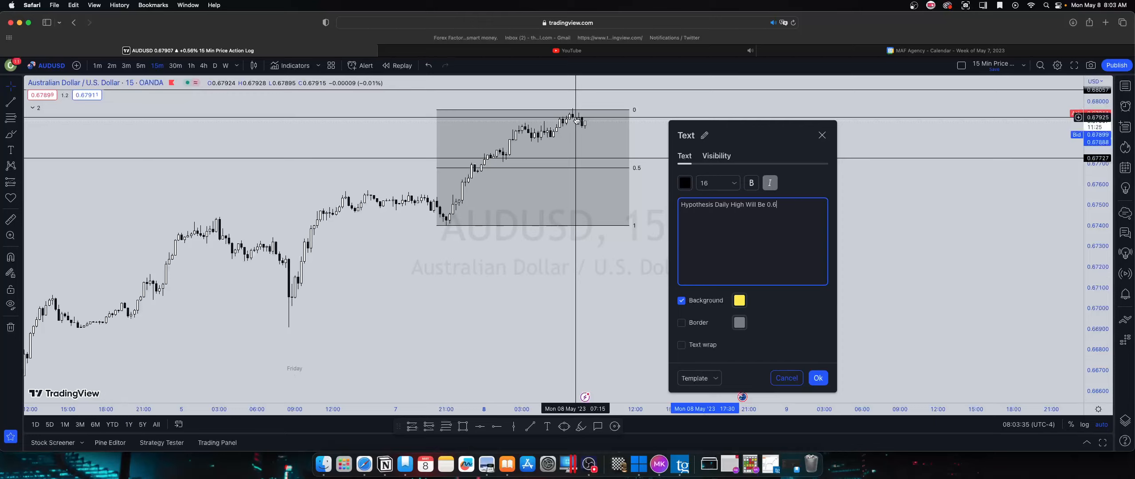
{"action": "mouse_move", "coordinate": [574, 120]}
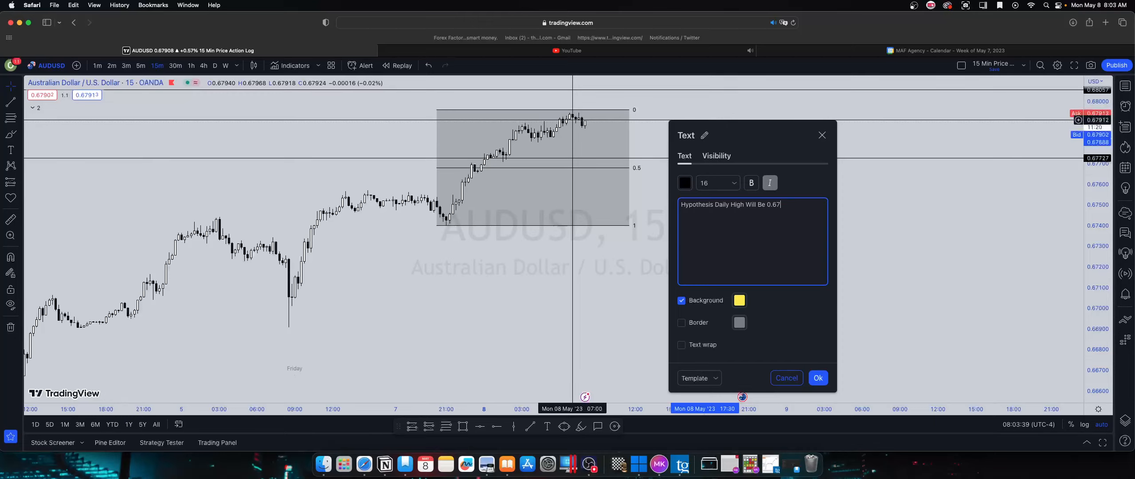
{"action": "type", "text": "68"}
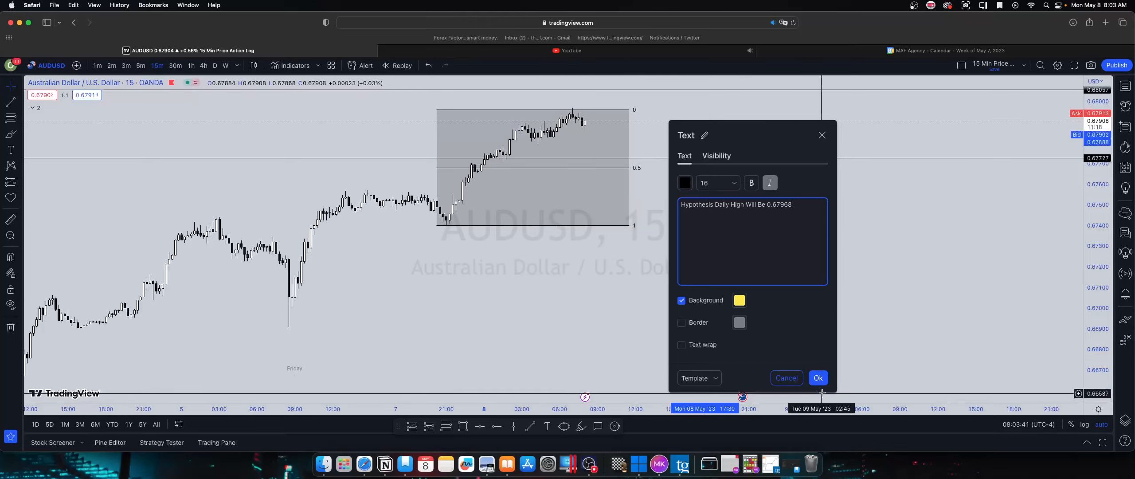
Confirm the yellow hypothesis label and move it beside the fib box.
{"action": "left_click", "coordinate": [818, 378]}
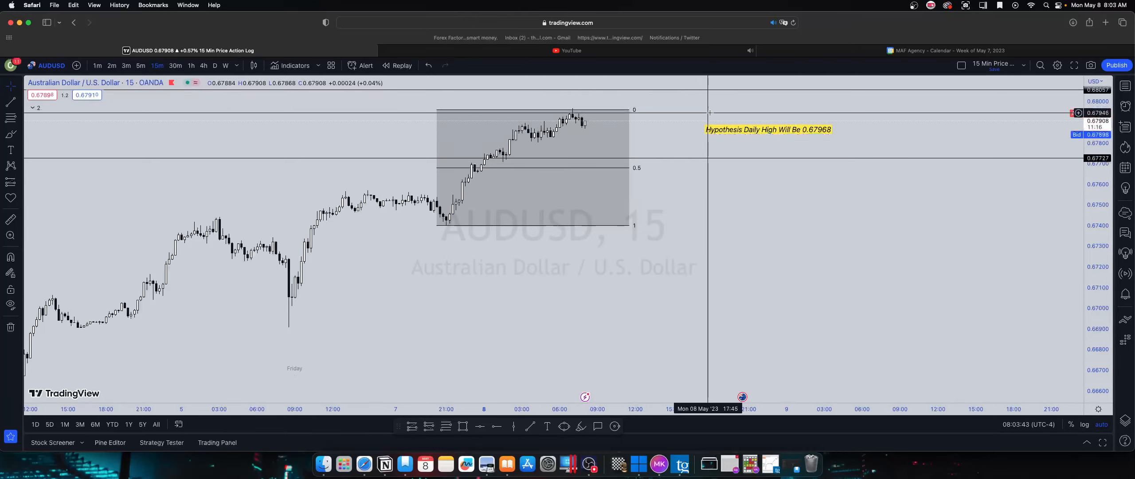
{"action": "left_click", "coordinate": [767, 129]}
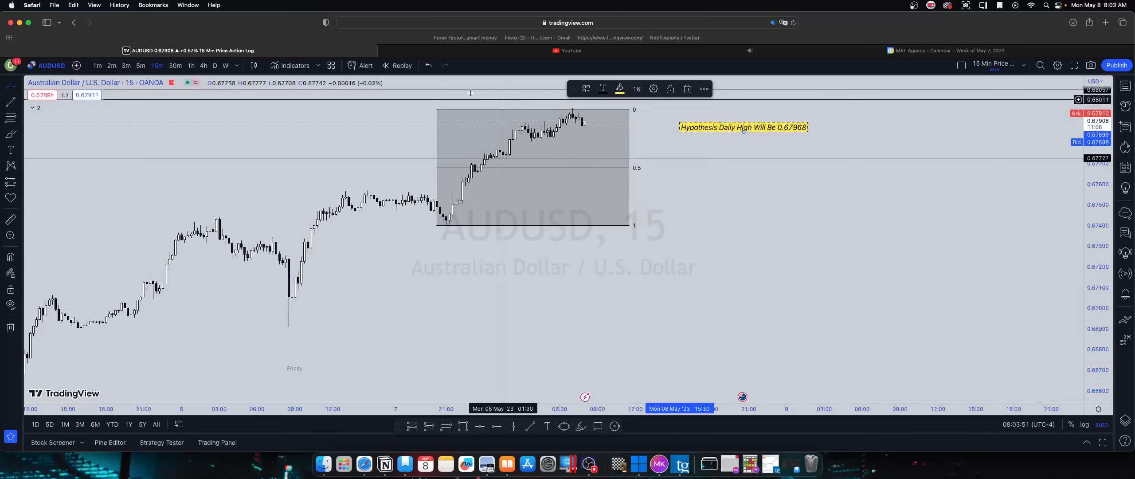
{"action": "mouse_move", "coordinate": [822, 189]}
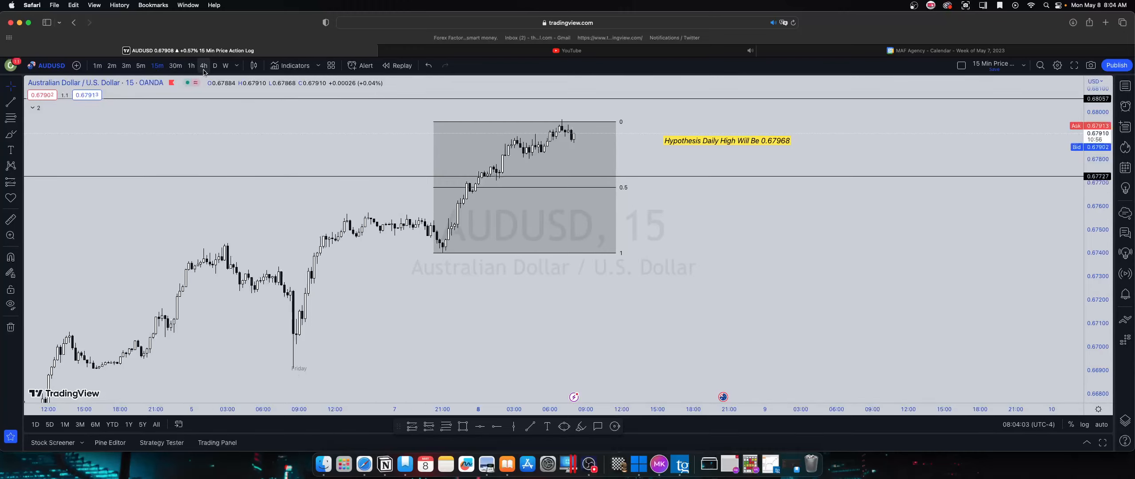
Check the label on the daily chart, then switch to 1-hour candles.
{"action": "left_click", "coordinate": [224, 65]}
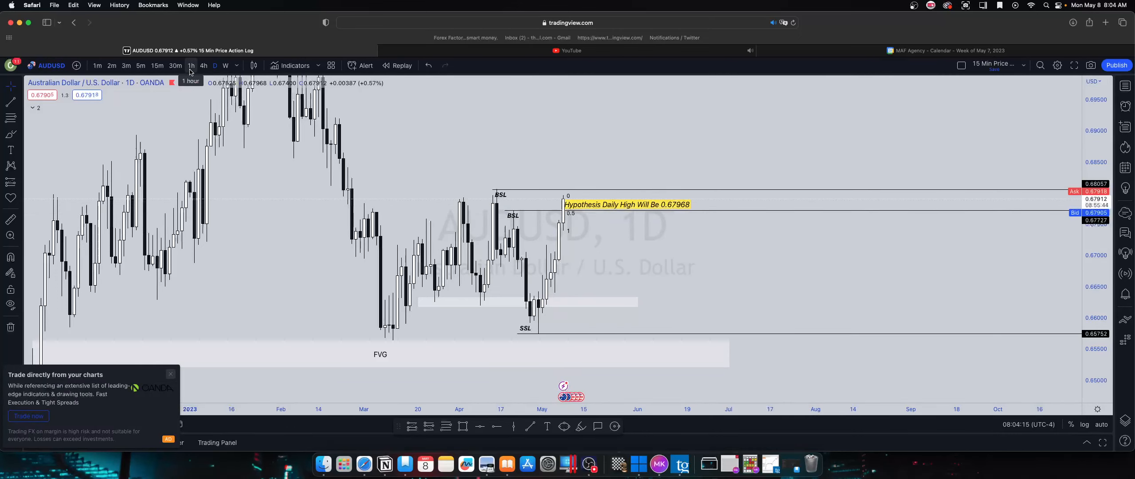
{"action": "left_click", "coordinate": [190, 65]}
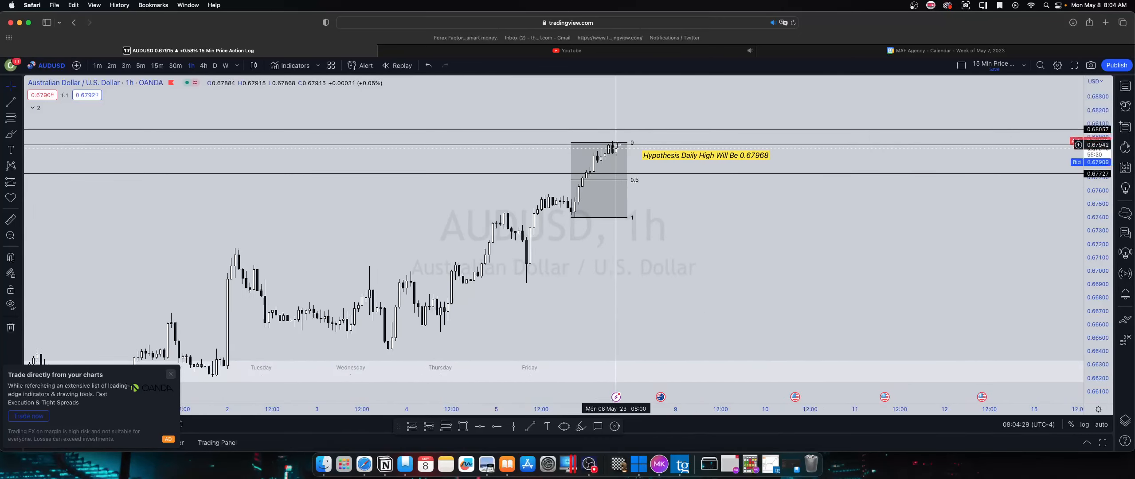
{"action": "mouse_move", "coordinate": [669, 185]}
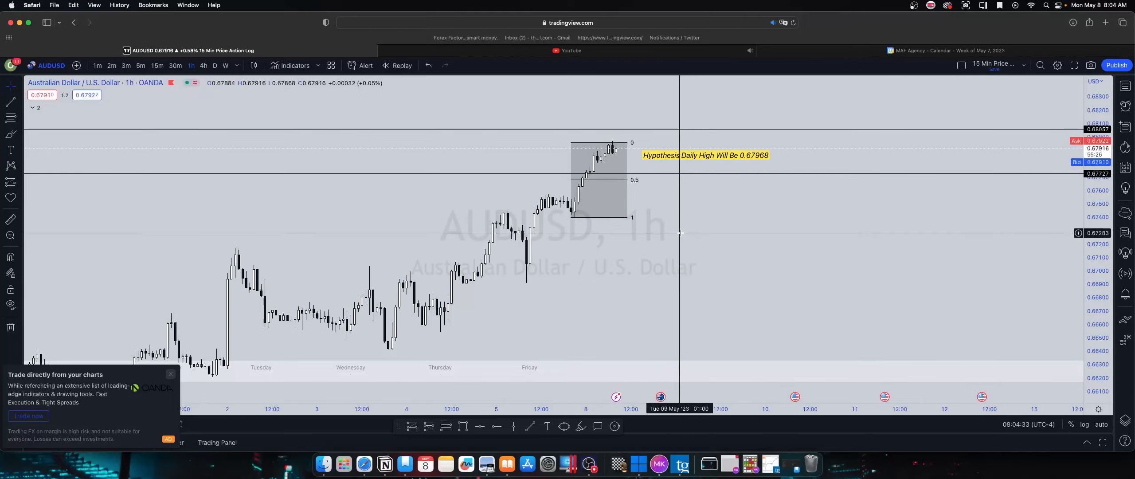
{"action": "scroll", "scroll_direction": "down", "scroll_amount": 3}
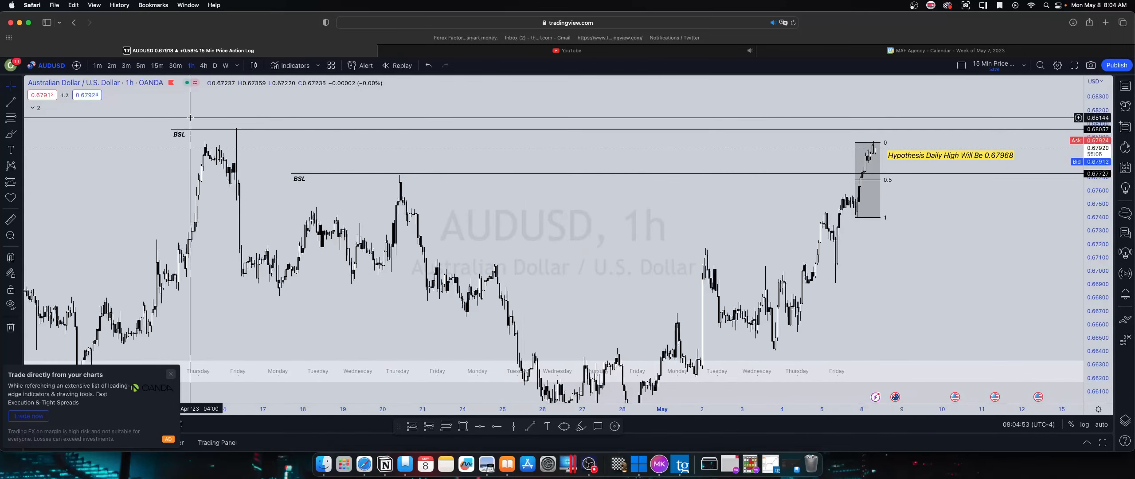
{"action": "scroll", "scroll_direction": "down", "scroll_amount": 3}
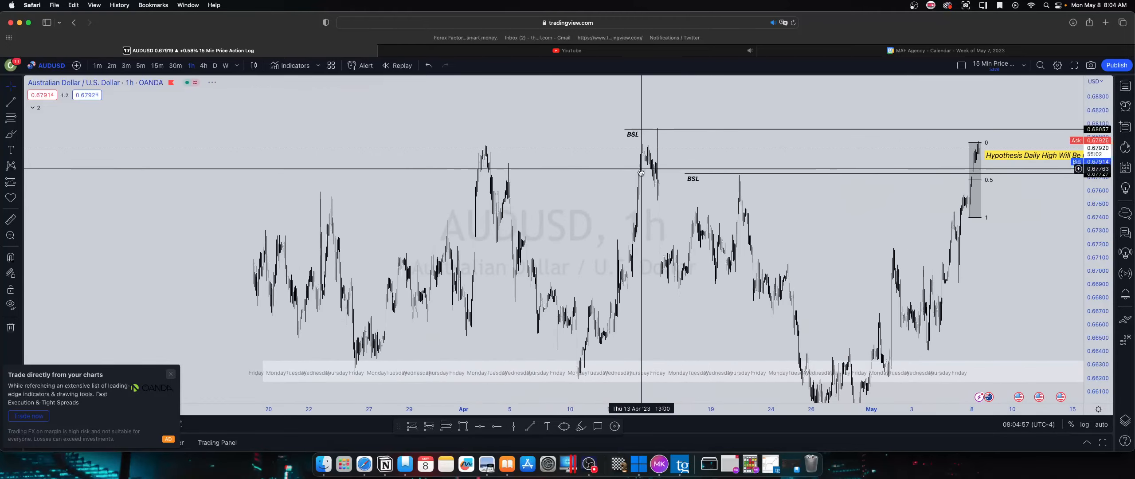
{"action": "scroll", "scroll_direction": "down", "scroll_amount": 3}
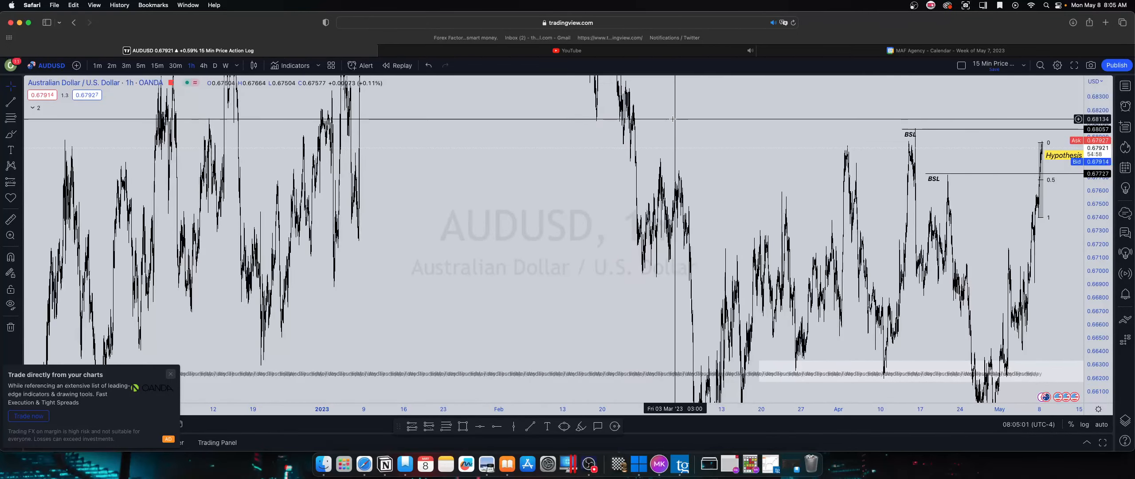
{"action": "mouse_move", "coordinate": [825, 300]}
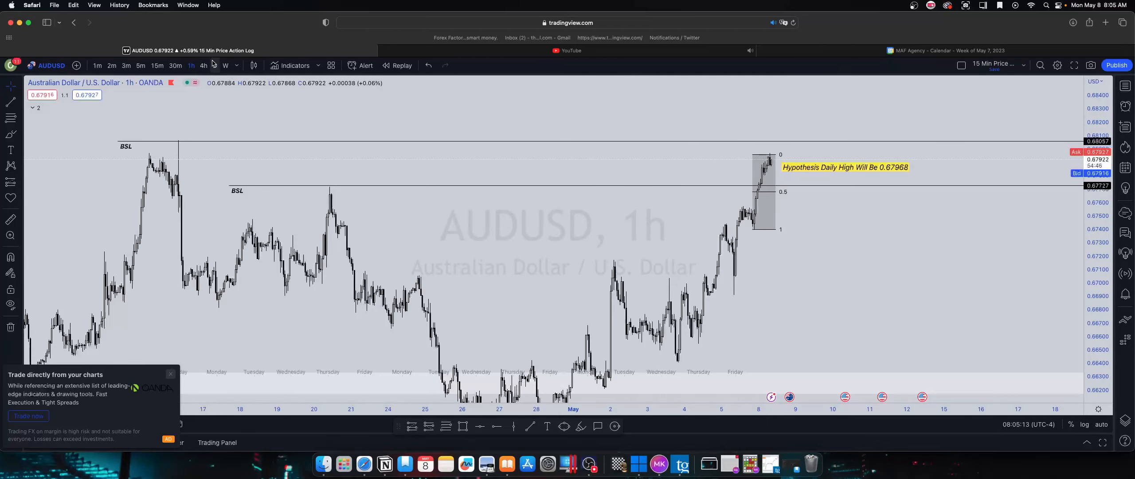
Switch to the daily chart to mark a Target level around 0.671.
{"action": "left_click", "coordinate": [214, 65]}
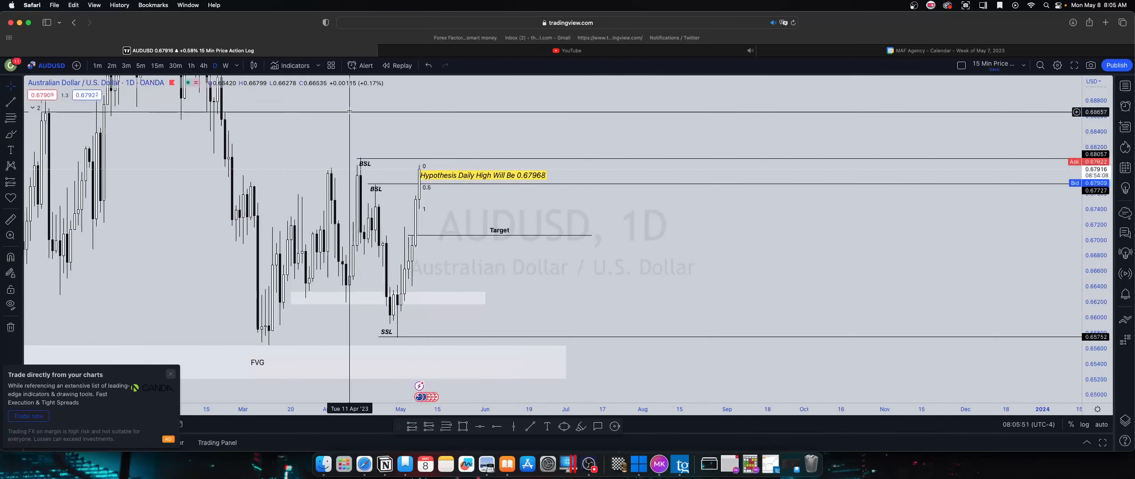
On 4-hour candles, move the Target line up just beneath the fib box.
{"action": "left_click", "coordinate": [203, 65]}
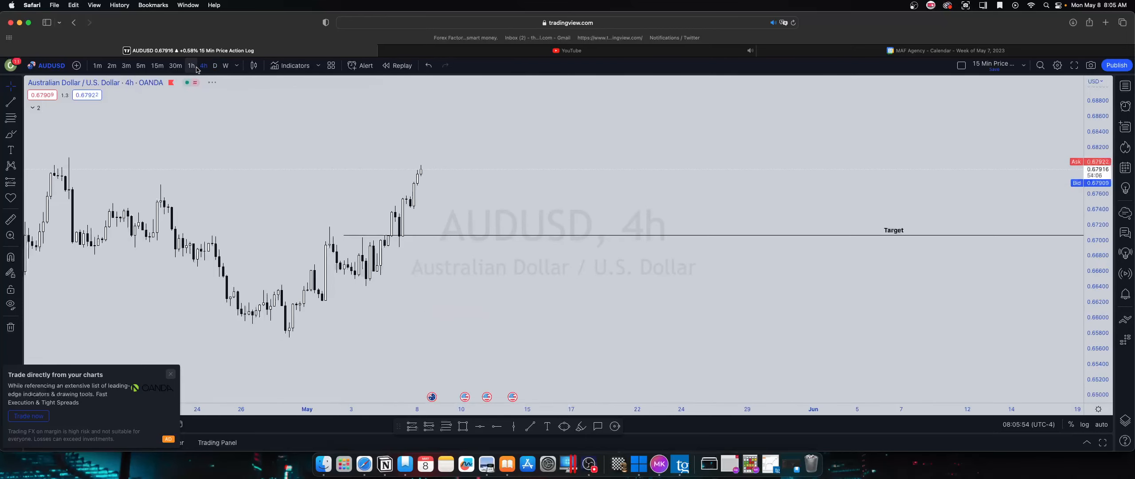
{"action": "left_click", "coordinate": [203, 65]}
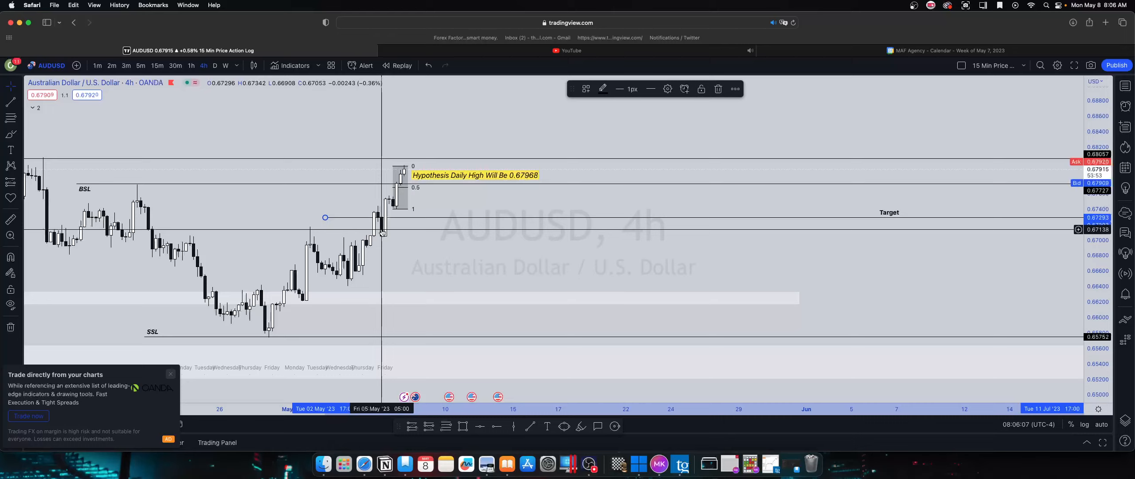
{"action": "mouse_move", "coordinate": [585, 242]}
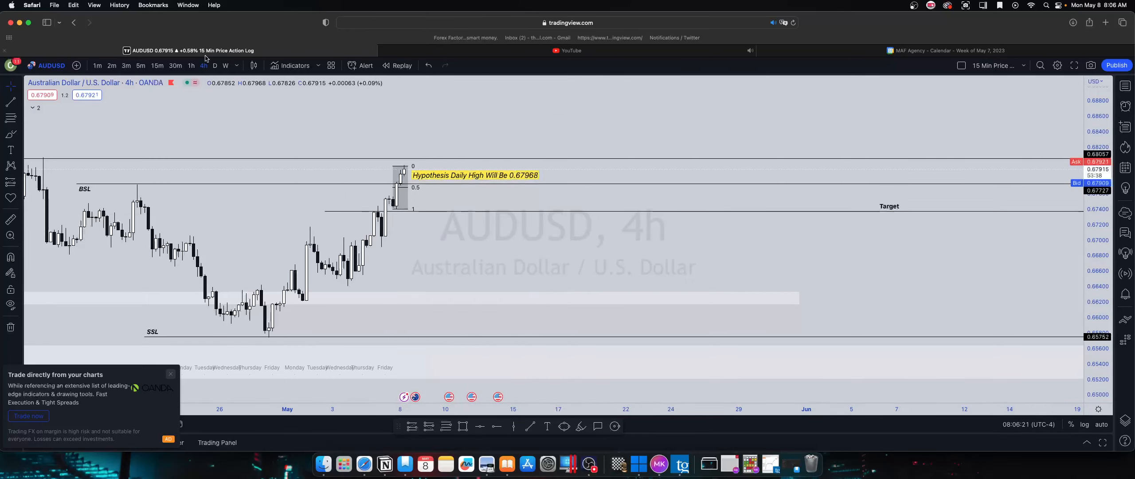
Switch the AUDUSD chart to the 1-hour timeframe to review the fib box, label and Target line.
{"action": "left_click", "coordinate": [190, 66]}
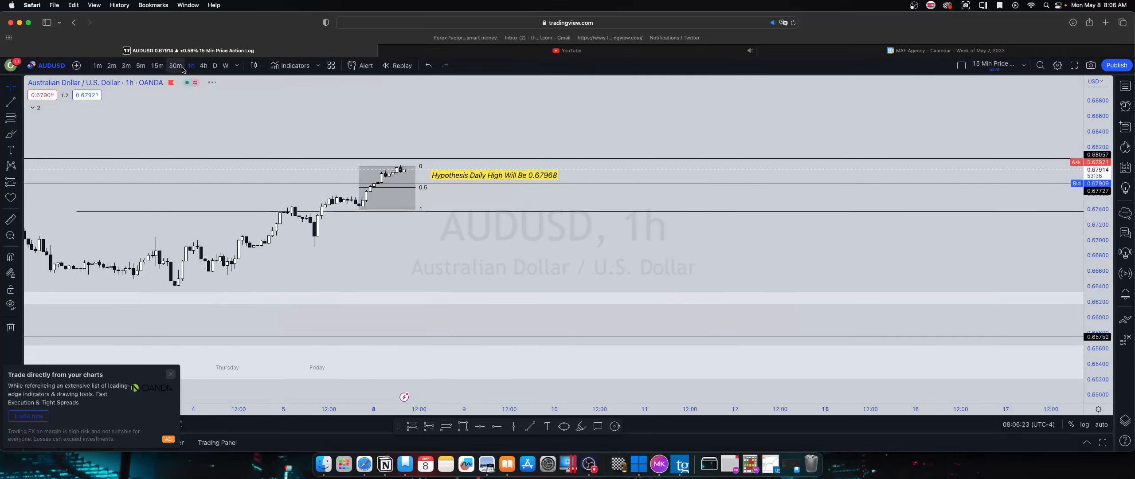
{"action": "left_click", "coordinate": [190, 65]}
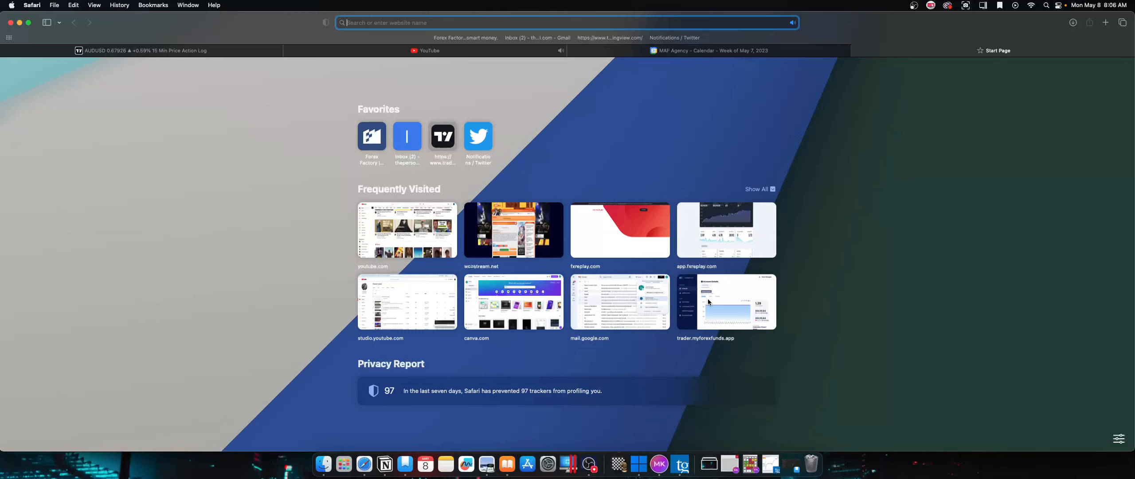
{"action": "mouse_move", "coordinate": [531, 46]}
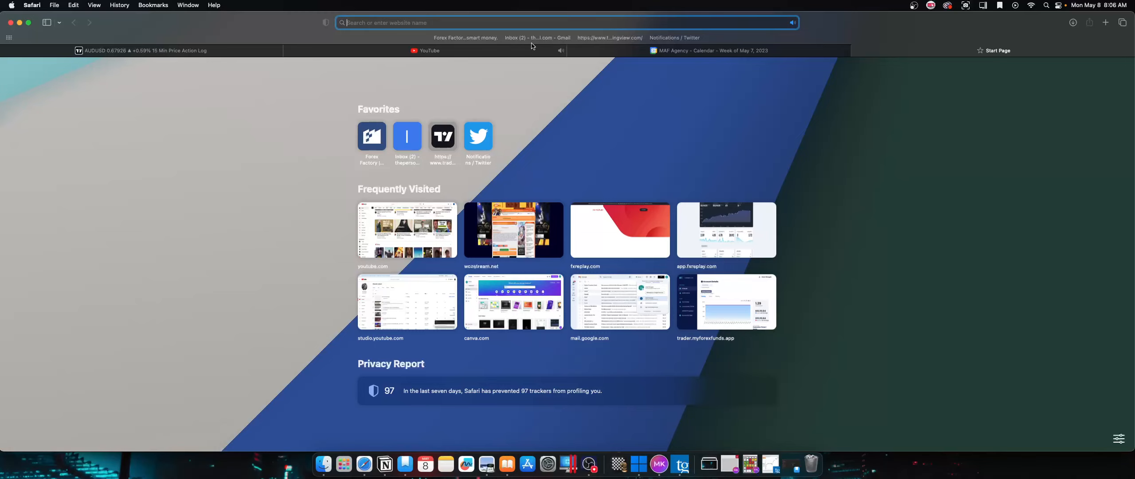
Load Forex Factory from the Favorites bookmark in the new tab.
{"action": "left_click", "coordinate": [372, 136]}
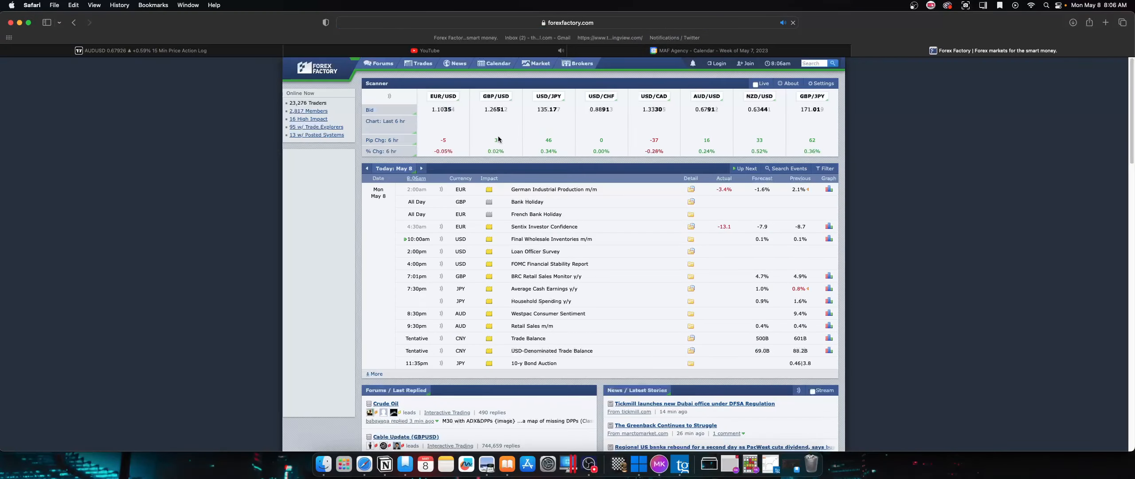